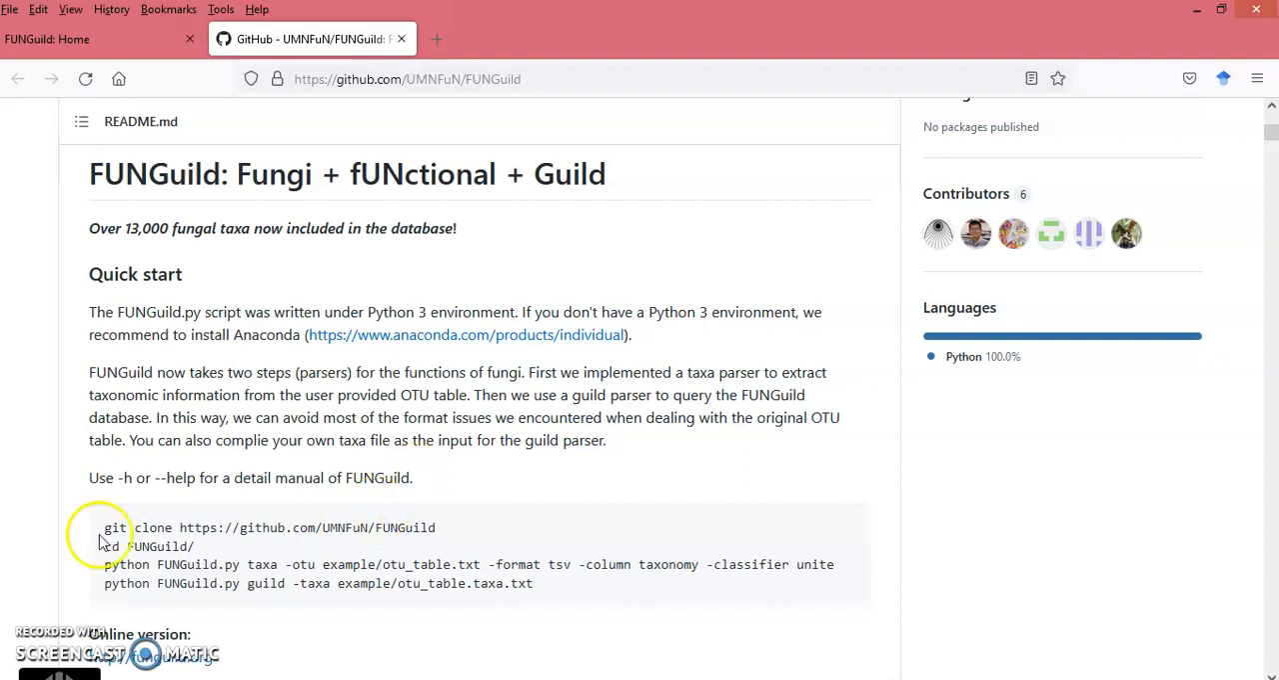
Copy the FUNGuild git clone command from the GitHub README quick start
{"action": "double_click", "coordinate": [135, 527]}
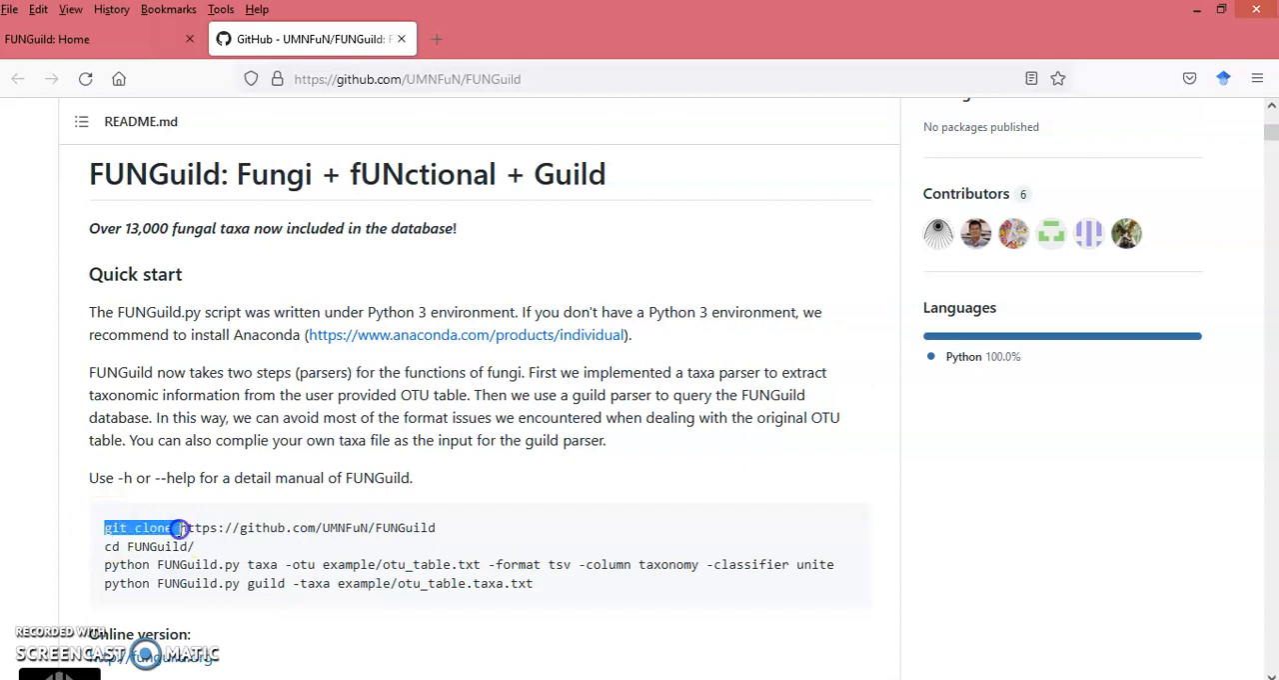
{"action": "right_click", "coordinate": [419, 526]}
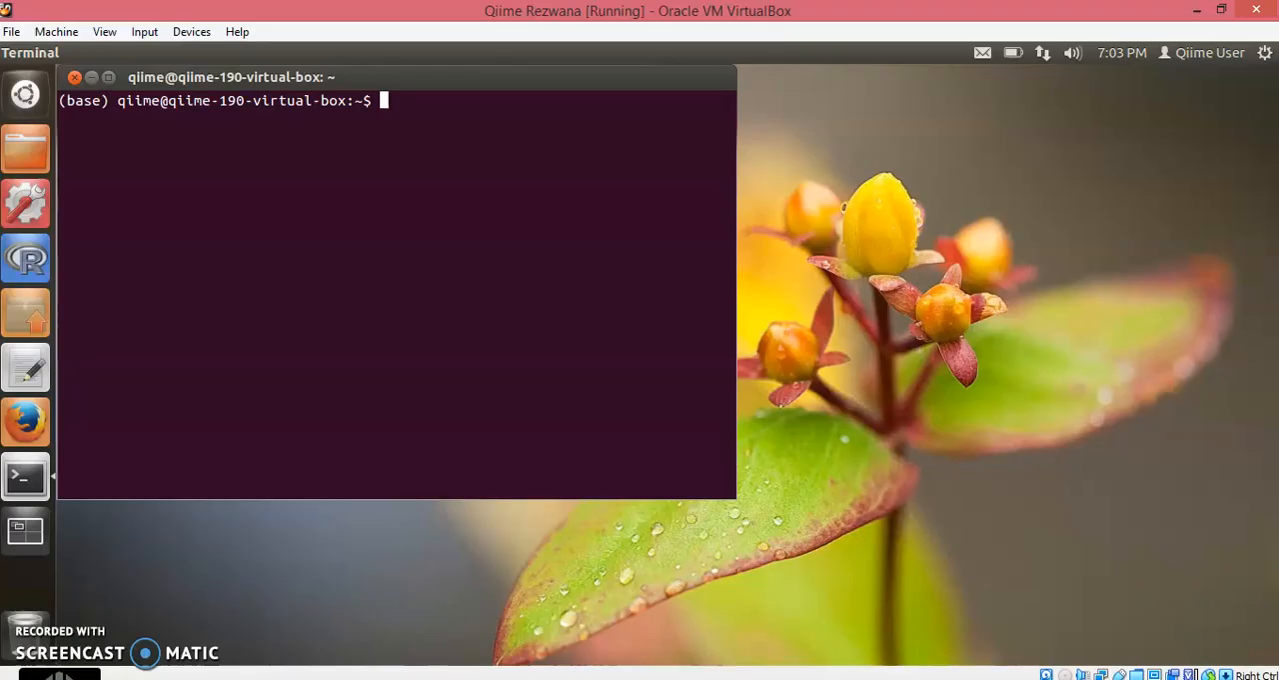
Paste and run the FUNGuild clone command, then paste the command to enter the FUNGuild folder
{"action": "right_click", "coordinate": [390, 100]}
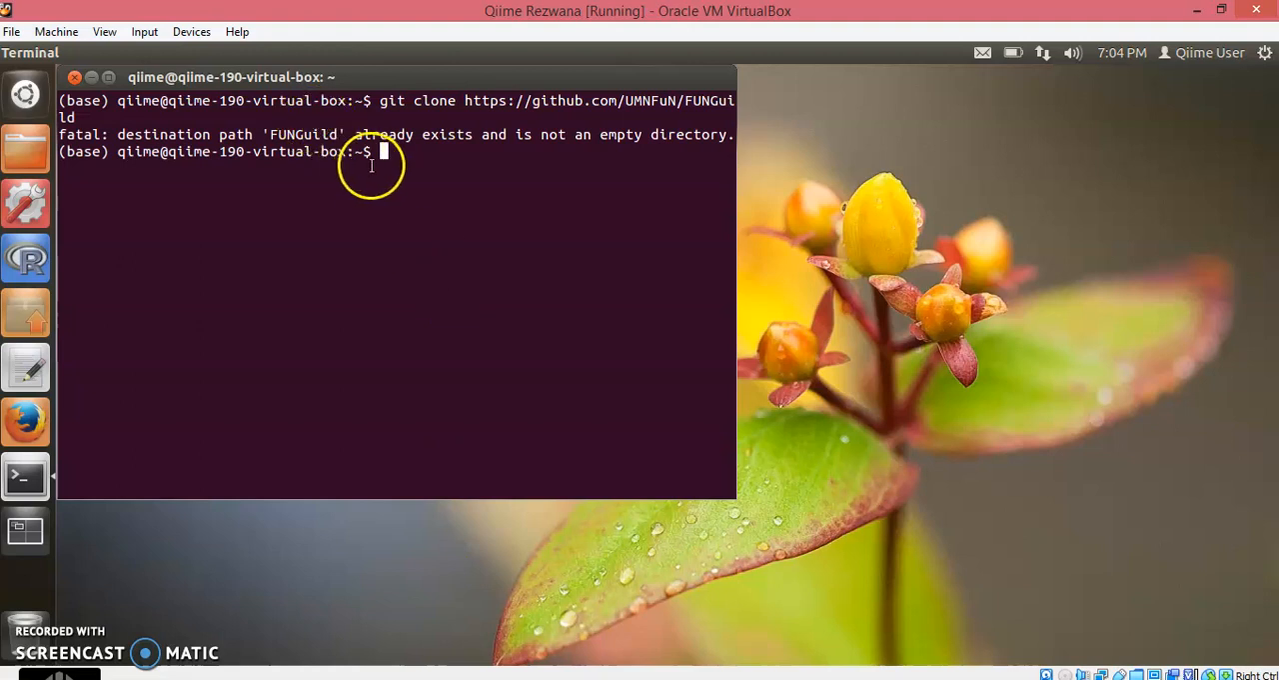
{"action": "right_click", "coordinate": [382, 151]}
{"action": "type", "text": "cd FUNGuild/"}
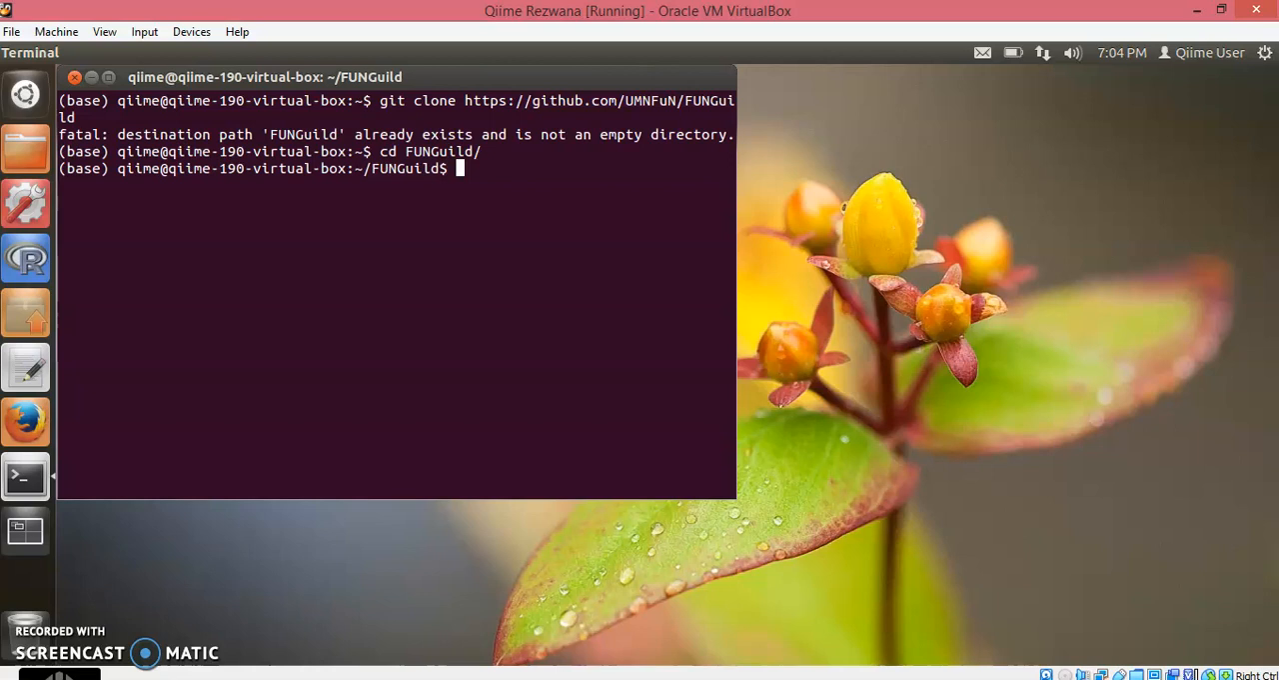
List the FUNGuild folder contents with ls, showing FUNGuild.py and README.md
{"action": "type", "text": "ls"}
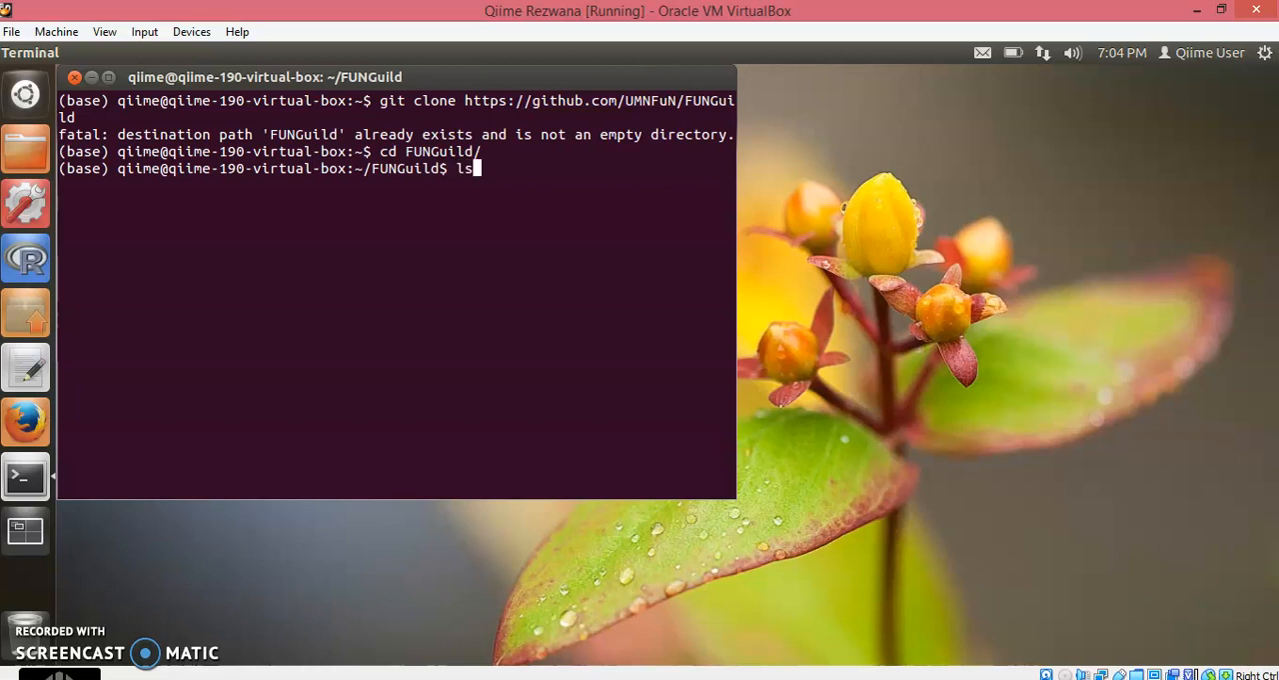
{"action": "key", "text": "Return"}
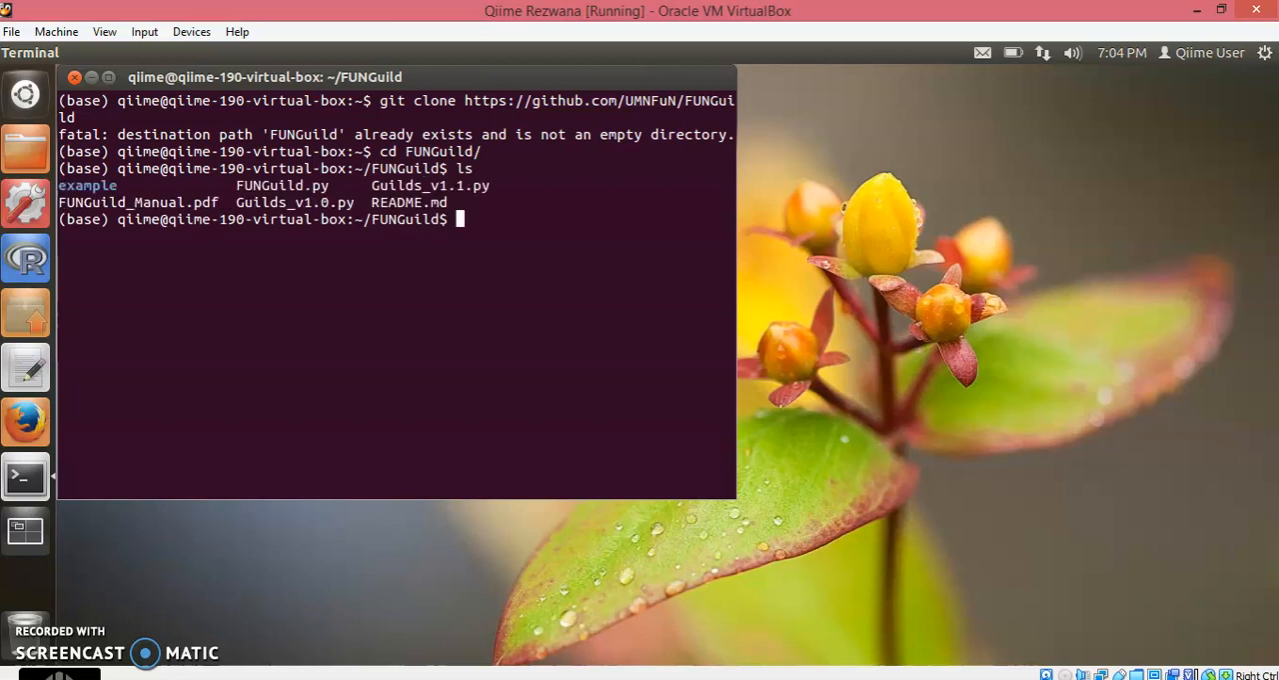